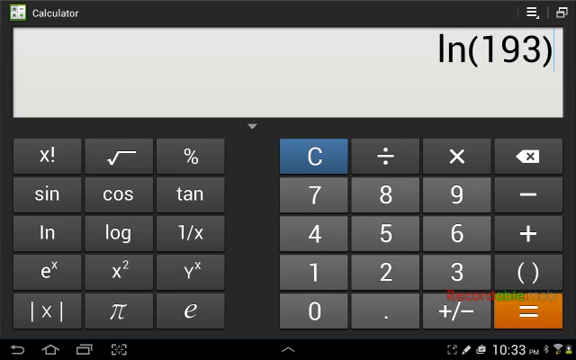
- Evaluate ln(193) to get its value on the display
{"action": "left_click", "coordinate": [384, 156]}
{"action": "type", "text": "e^(0.35"}
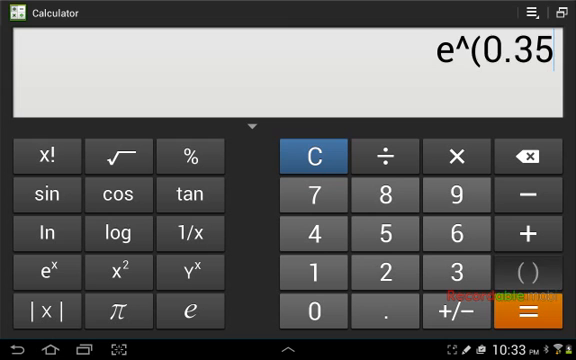
- Evaluate e^(0.35) so the display shows 1.4190675486
{"action": "left_click", "coordinate": [532, 312]}
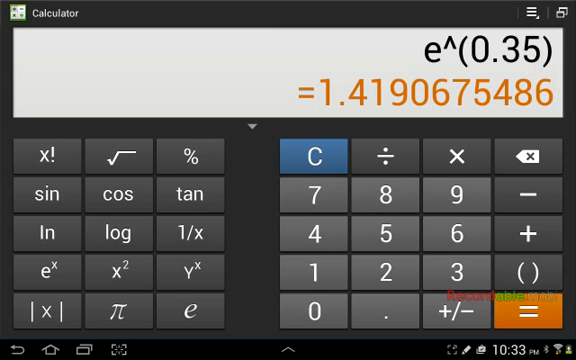